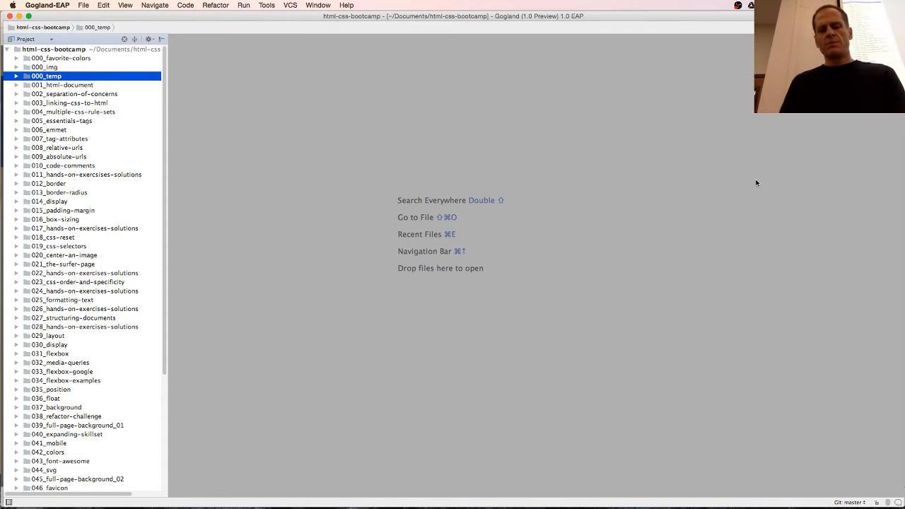
# Close the Drive share dialog and extract bitstream_vera_mono.zip into Finder, previewing COPYRIGHT.TXT
pyautogui.press('cmd+tab')
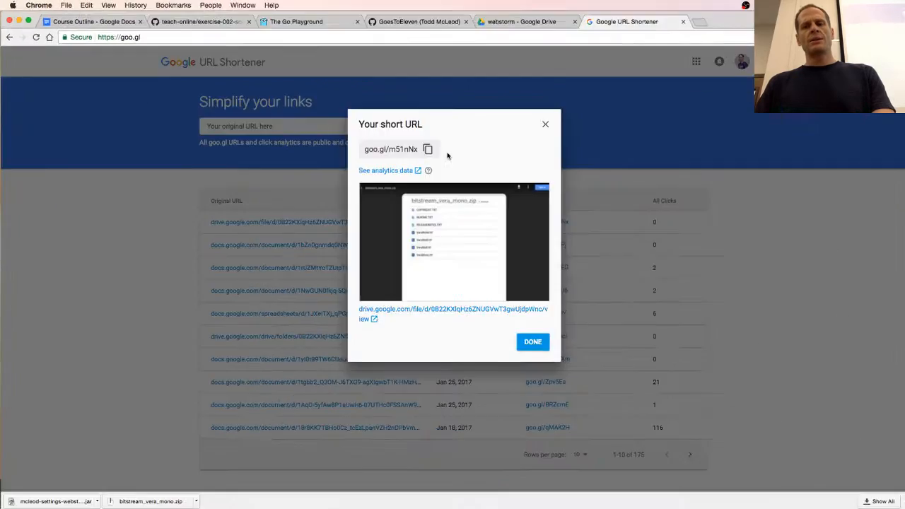
pyautogui.click(520, 21)
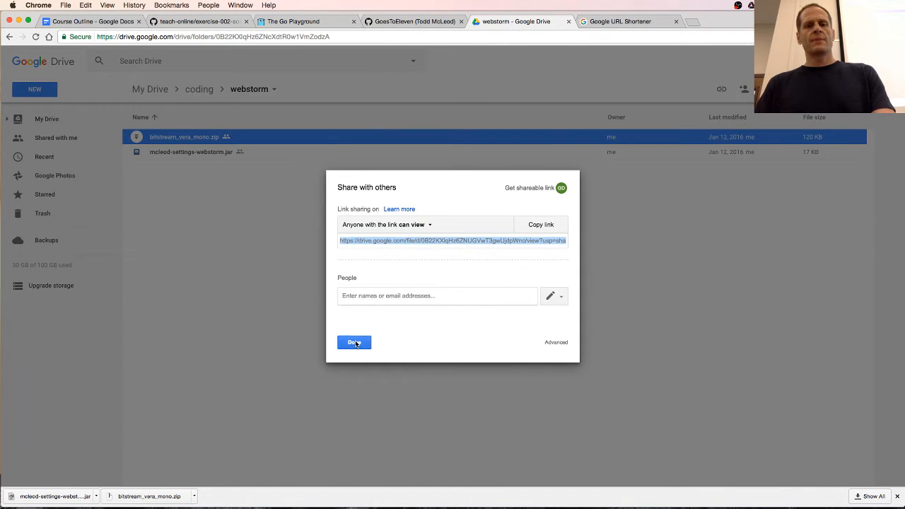
pyautogui.click(354, 342)
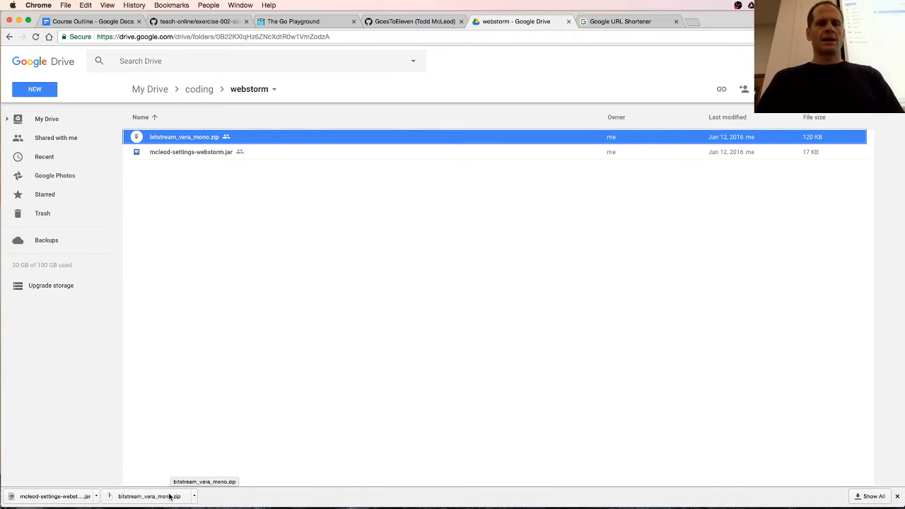
pyautogui.click(148, 495)
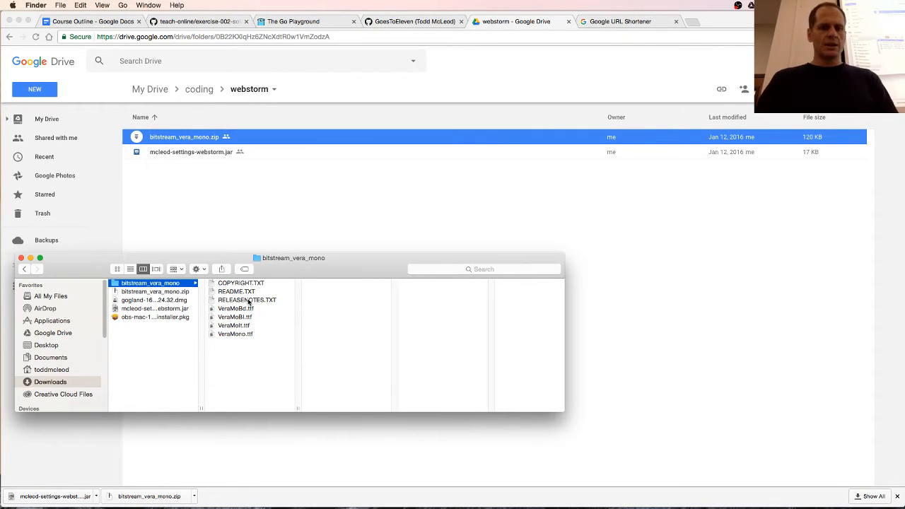
pyautogui.click(240, 282)
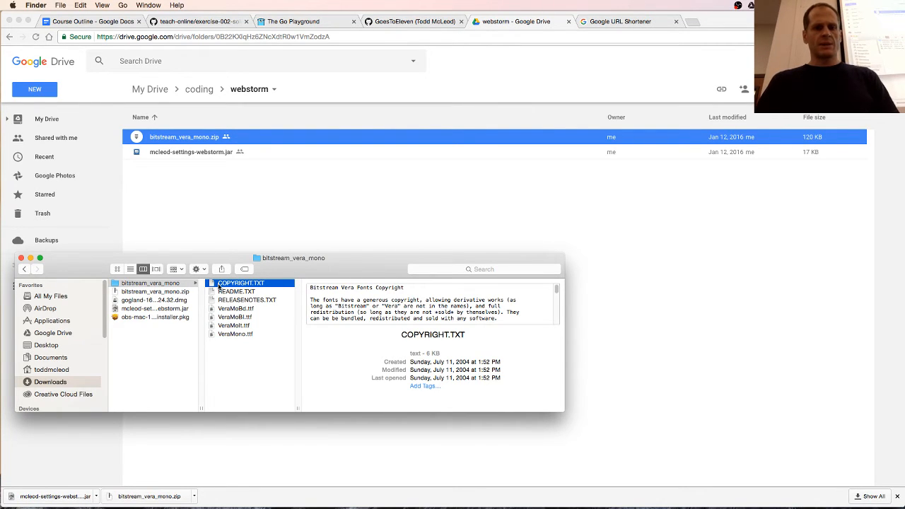
# Read COPYRIGHT.TXT in TextEdit, marking the heading, Font Software definition and granted rights
pyautogui.doubleClick(240, 283)
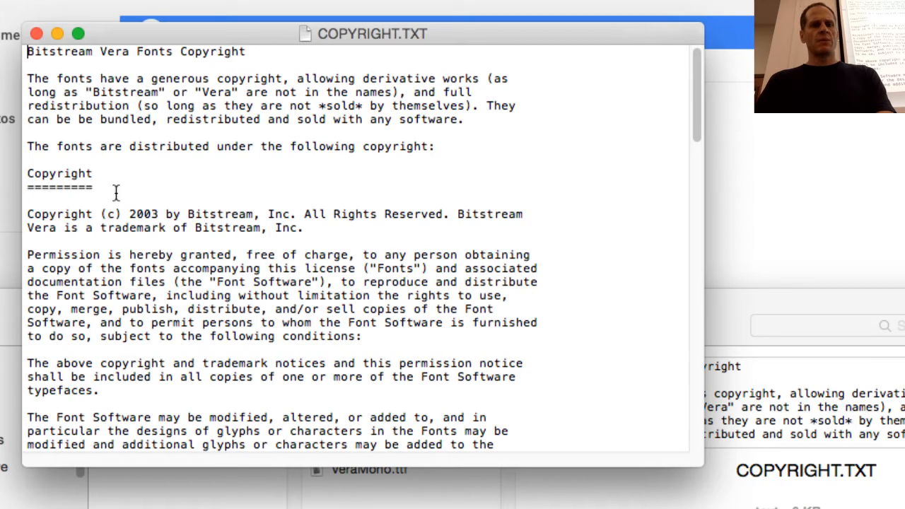
pyautogui.moveTo(129, 147); pyautogui.dragTo(135, 186)
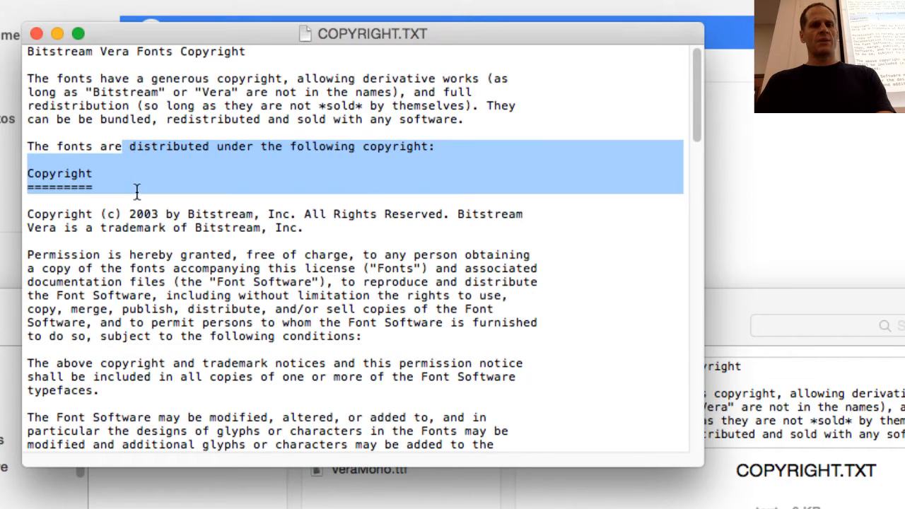
pyautogui.moveTo(137, 191); pyautogui.dragTo(137, 296)
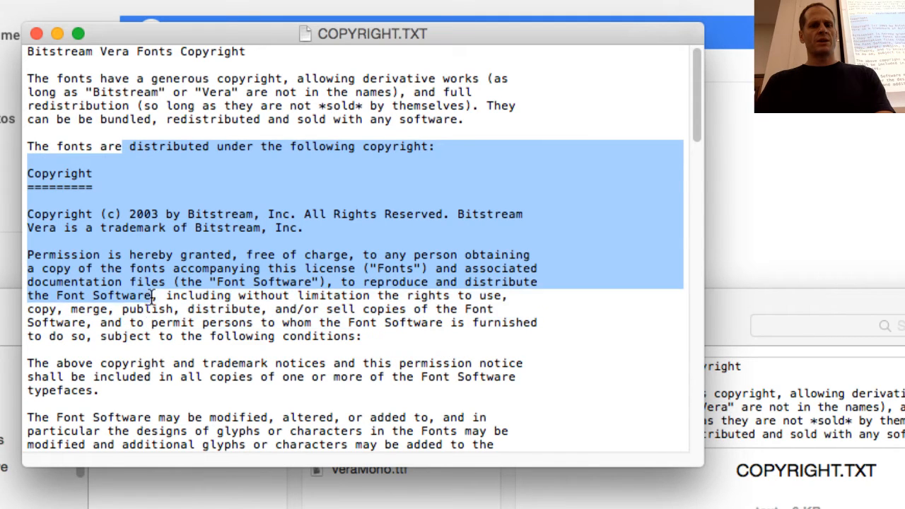
pyautogui.click(303, 268)
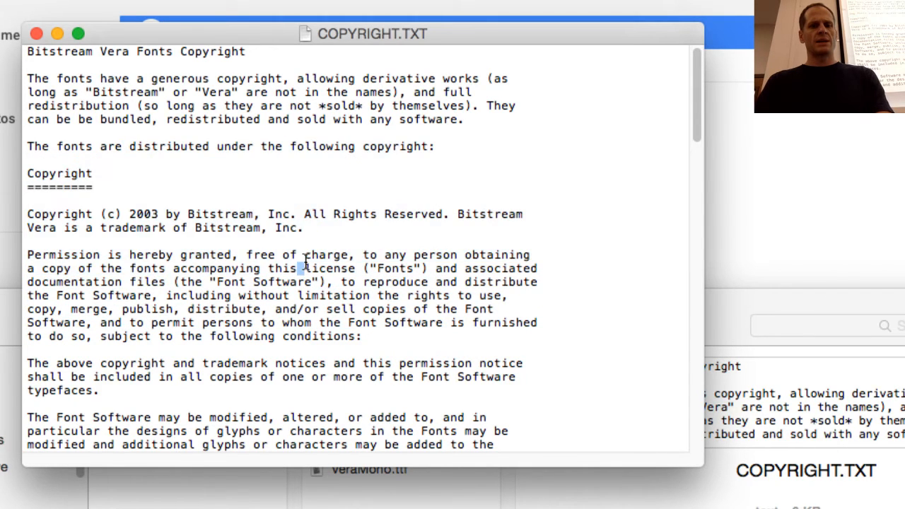
pyautogui.moveTo(304, 268); pyautogui.dragTo(166, 295)
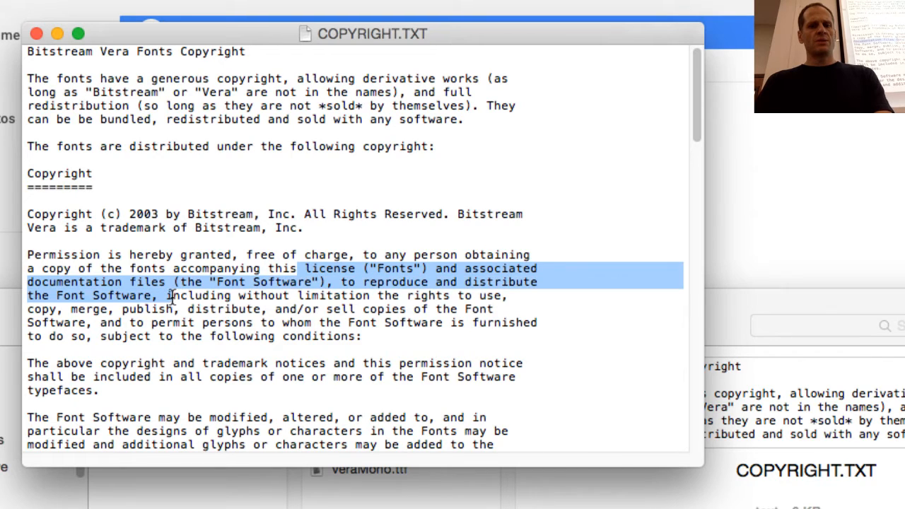
pyautogui.moveTo(168, 295); pyautogui.dragTo(234, 322)
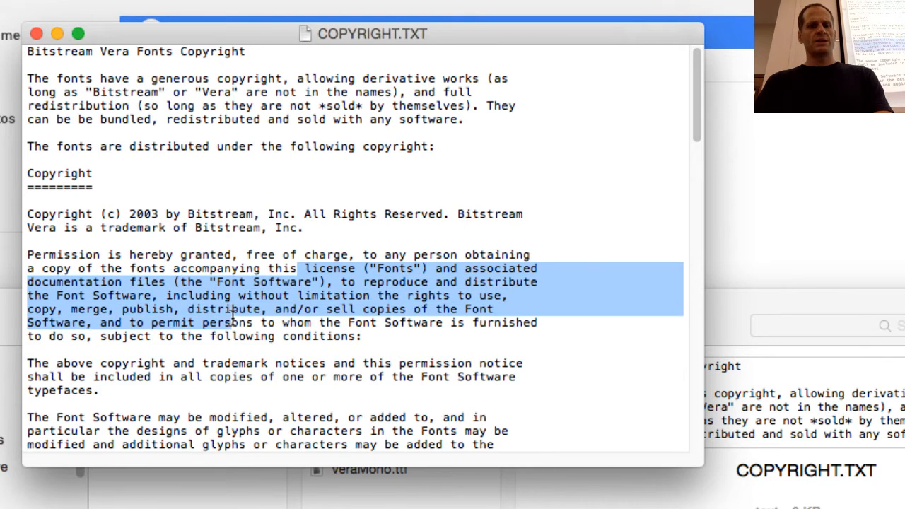
pyautogui.click(219, 282)
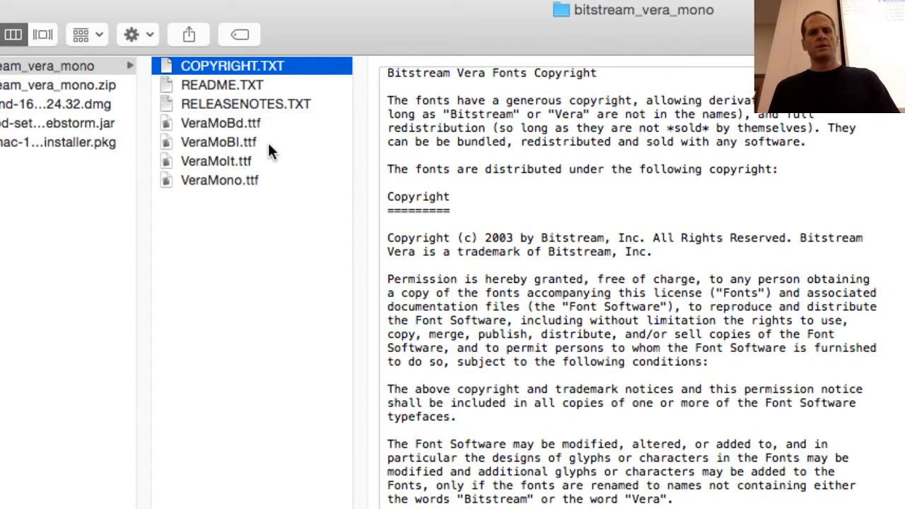
# Preview the bold, bold italic, italic and regular Vera Mono styles, then install VeraMono.ttf in Font Book
pyautogui.click(218, 141)
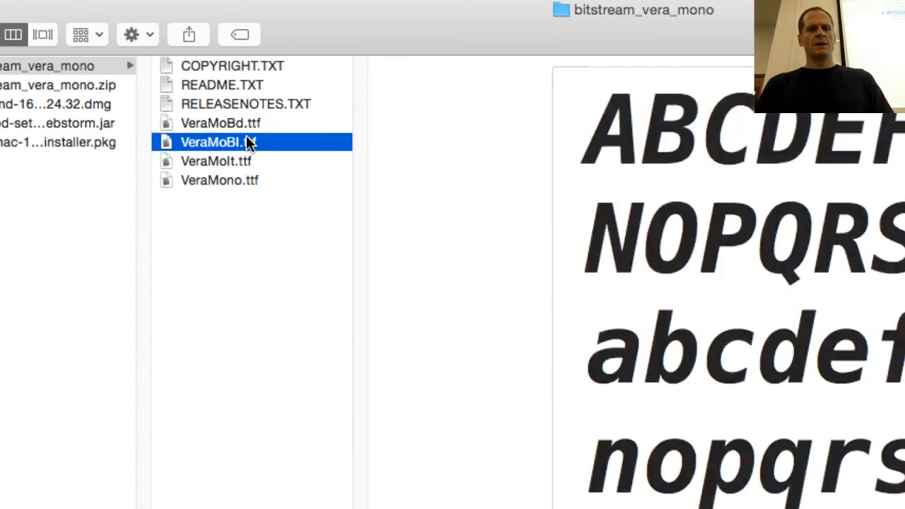
pyautogui.click(220, 122)
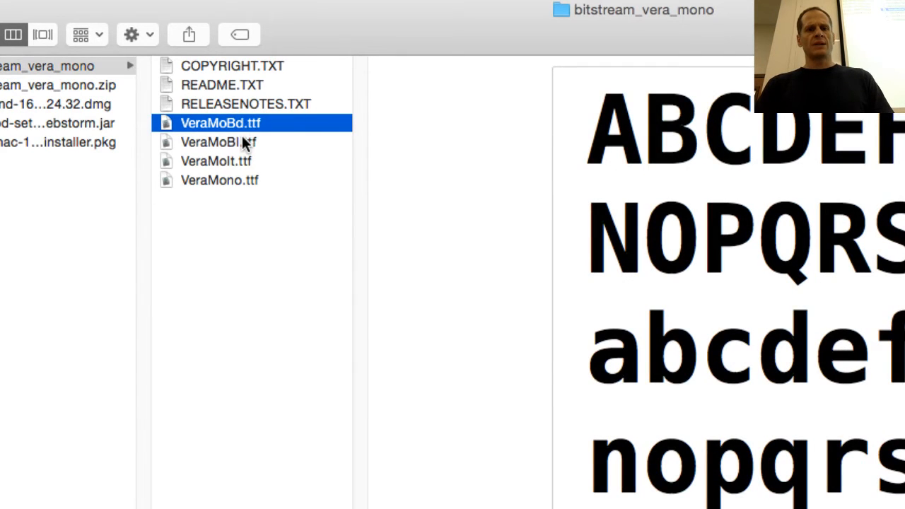
pyautogui.click(217, 142)
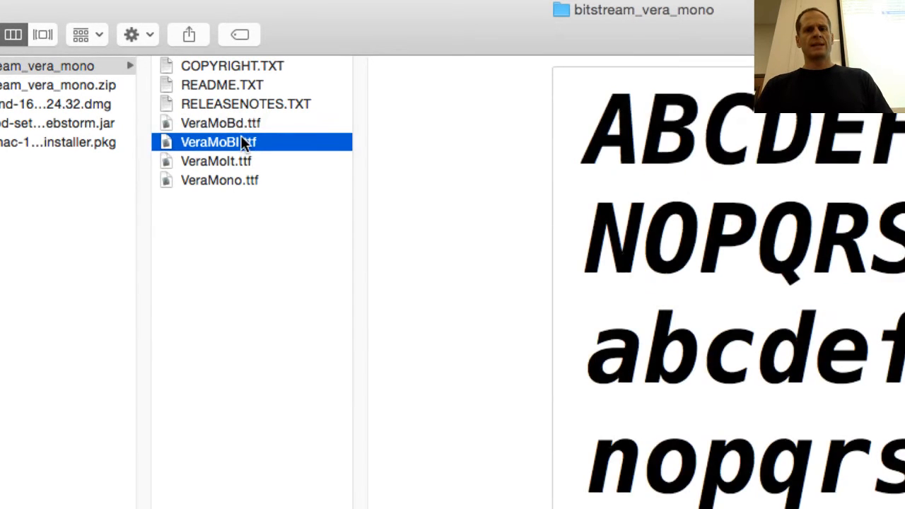
pyautogui.click(215, 160)
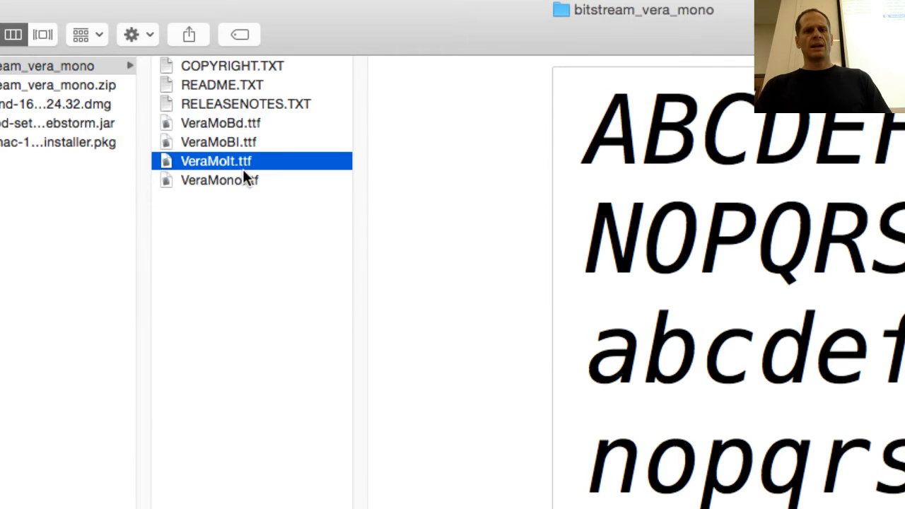
pyautogui.moveTo(240, 183)
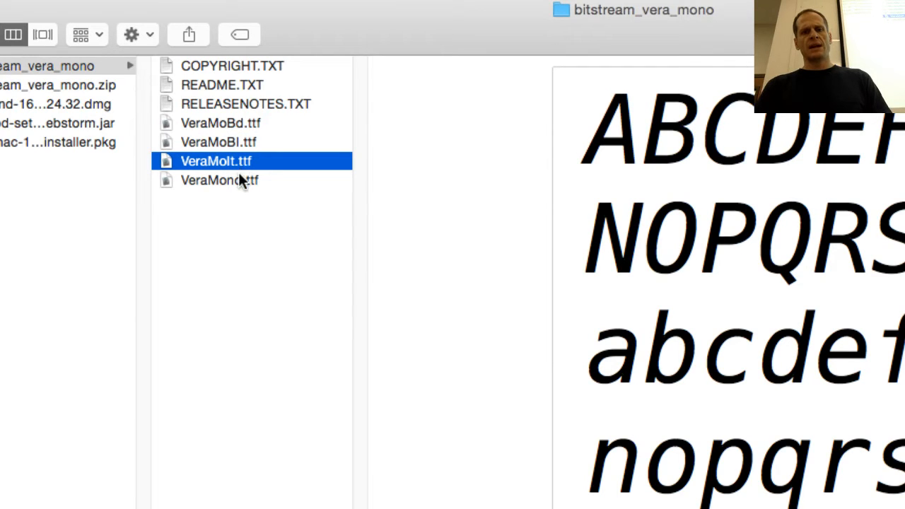
pyautogui.click(219, 180)
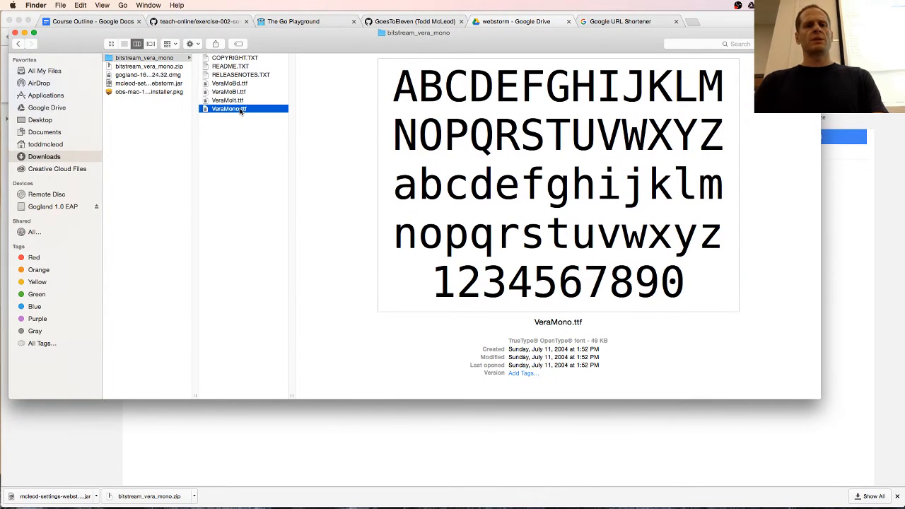
pyautogui.doubleClick(229, 108)
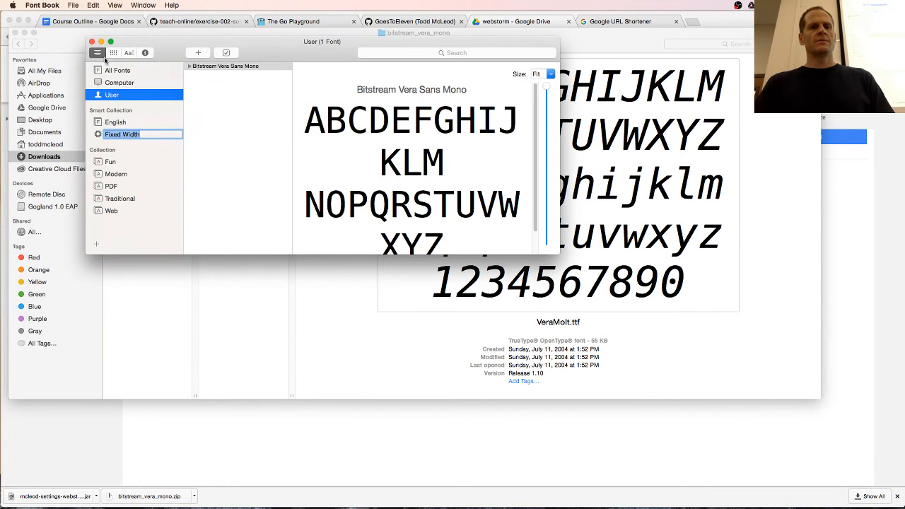
pyautogui.click(228, 91)
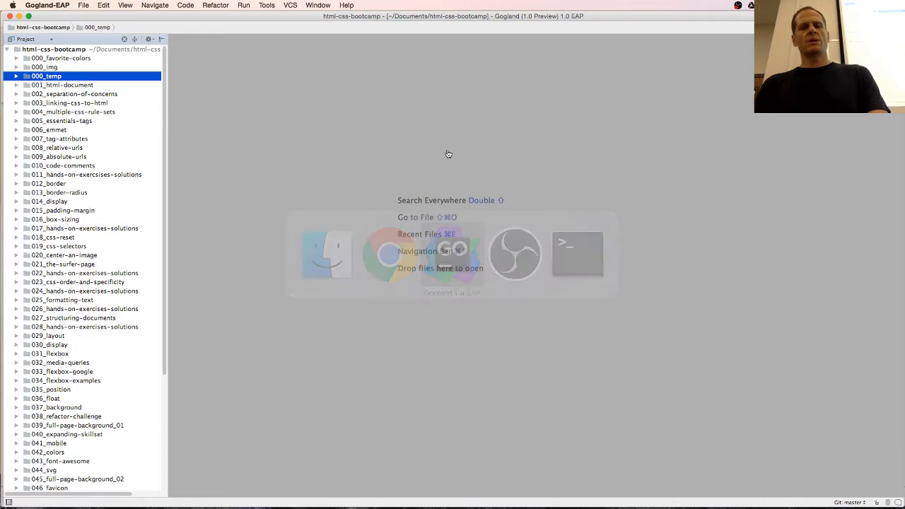
pyautogui.click(47, 5)
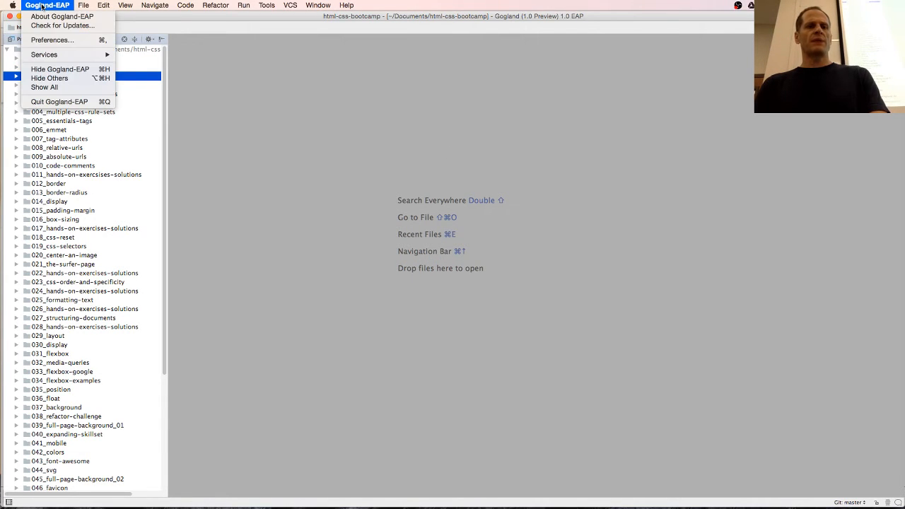
pyautogui.click(52, 40)
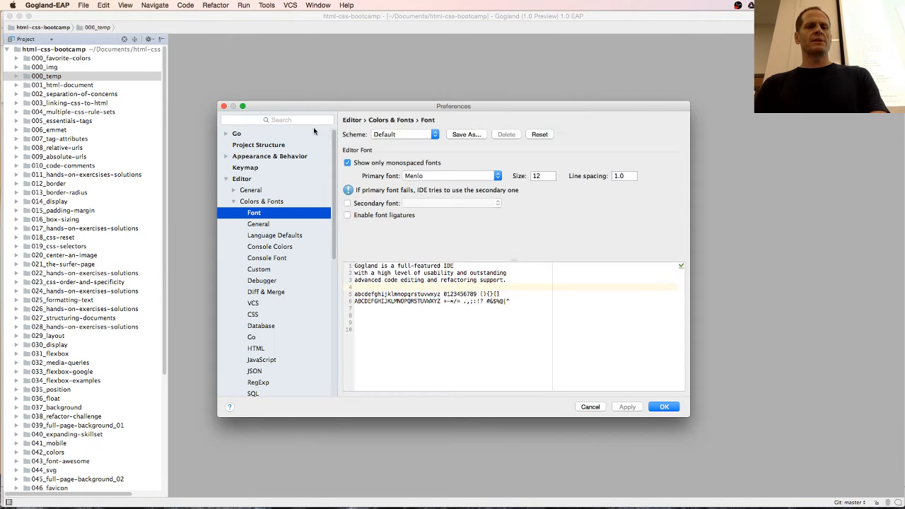
pyautogui.write('font')
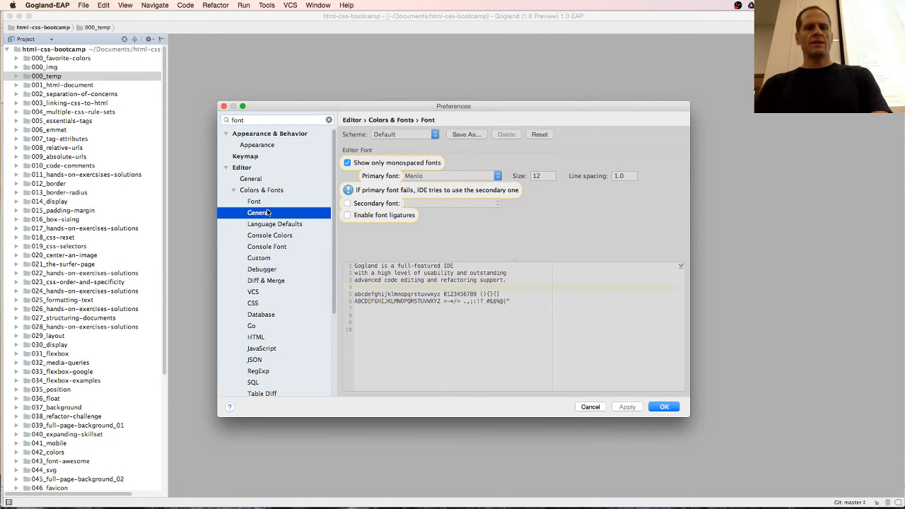
pyautogui.click(253, 202)
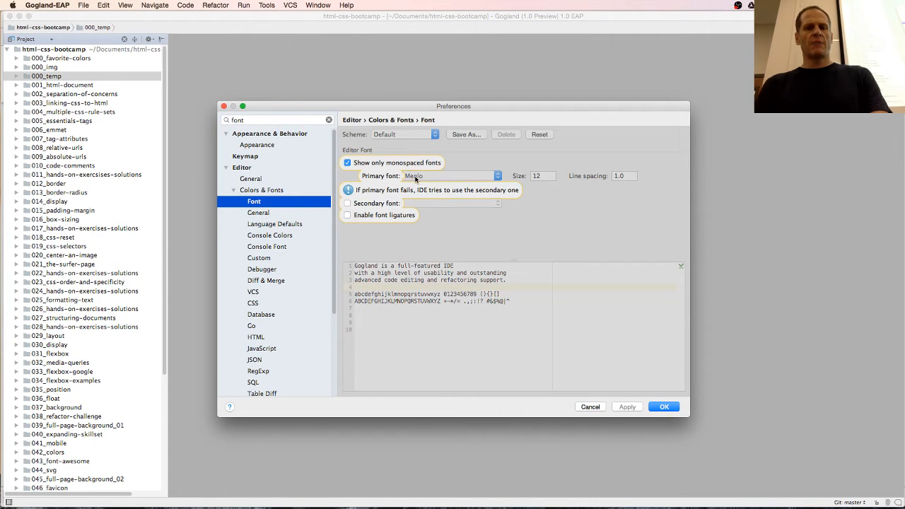
pyautogui.click(498, 175)
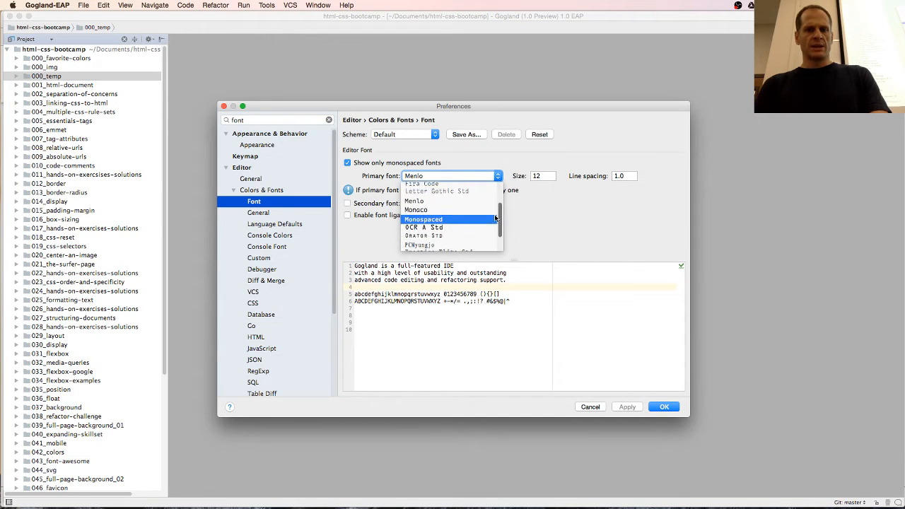
pyautogui.scroll(-3)
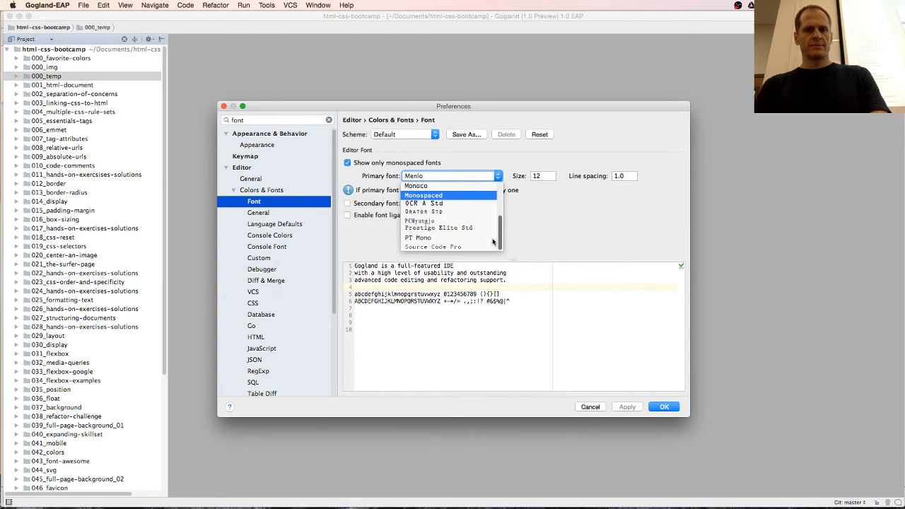
pyautogui.moveTo(425, 203)
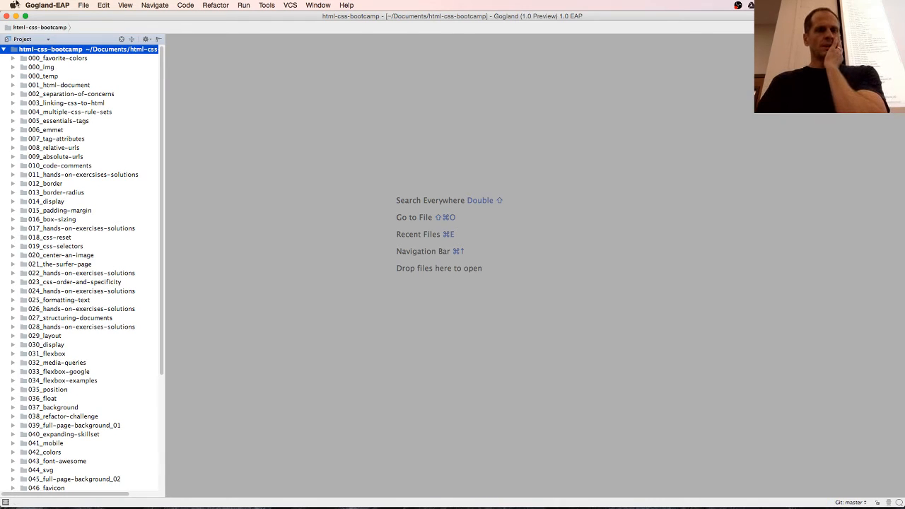
# Reopen Preferences and list the Primary editor fonts, now including Bitstream Vera Sans Mono
pyautogui.click(47, 5)
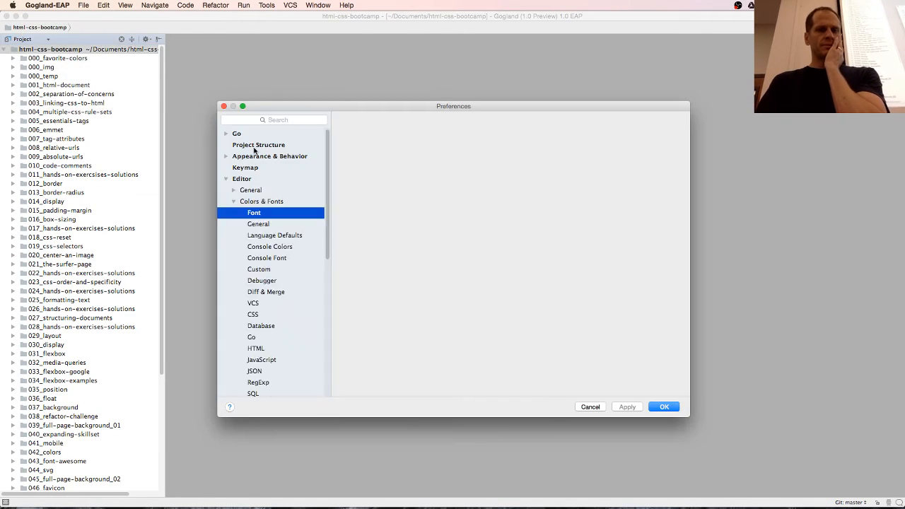
pyautogui.click(497, 176)
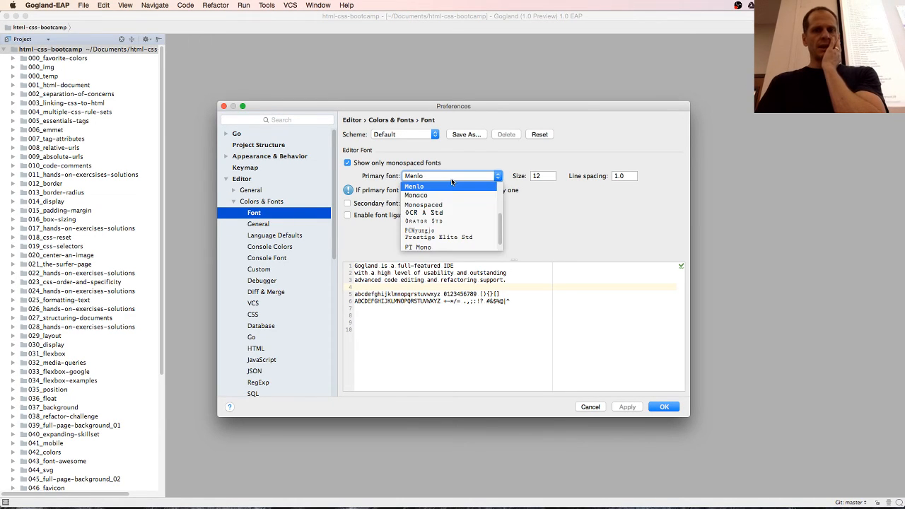
pyautogui.moveTo(453, 196)
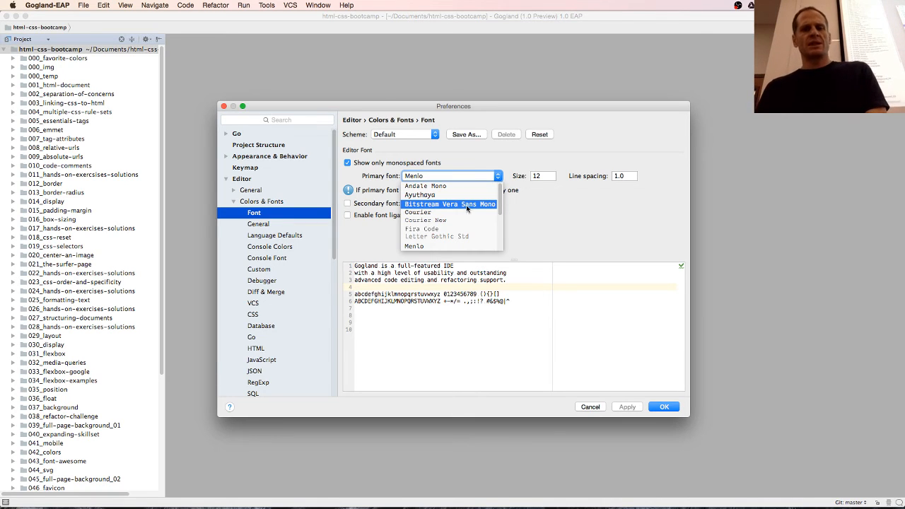
# Set the editor font to Bitstream Vera Sans Mono at size 24 and confirm with OK
pyautogui.click(449, 204)
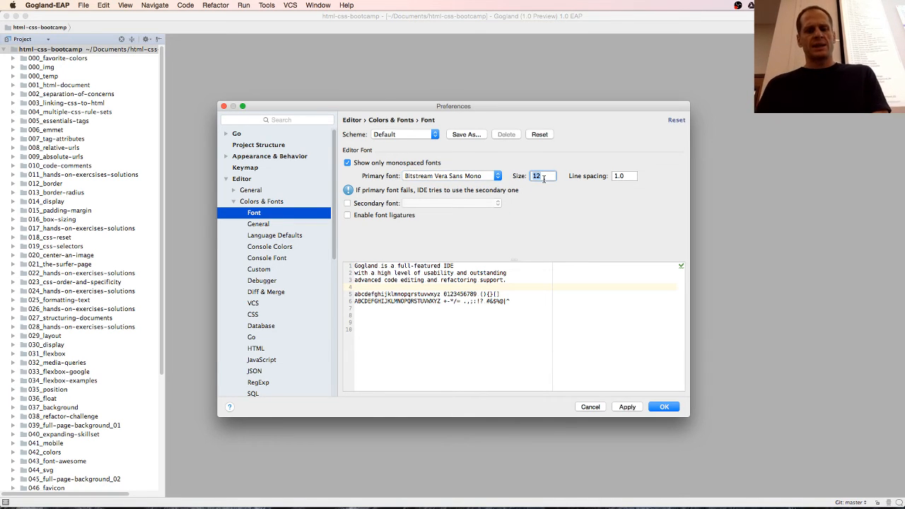
pyautogui.write('18')
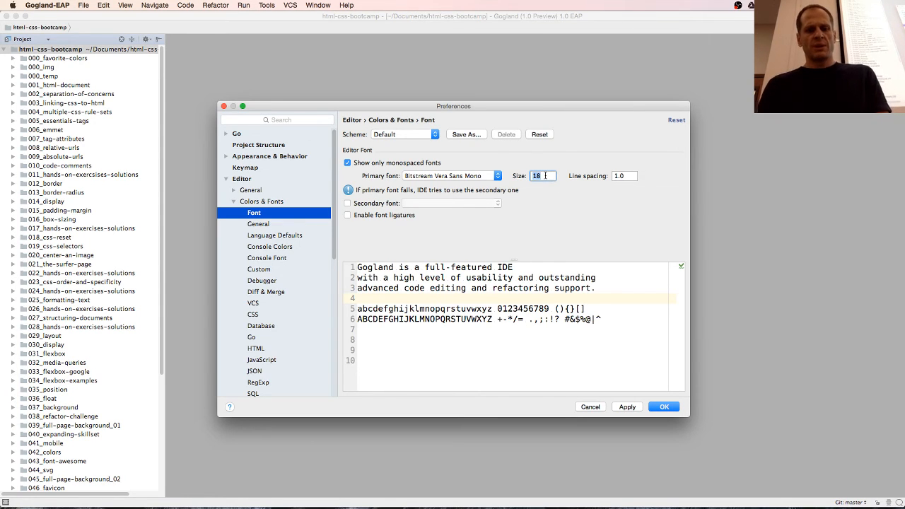
pyautogui.write('24')
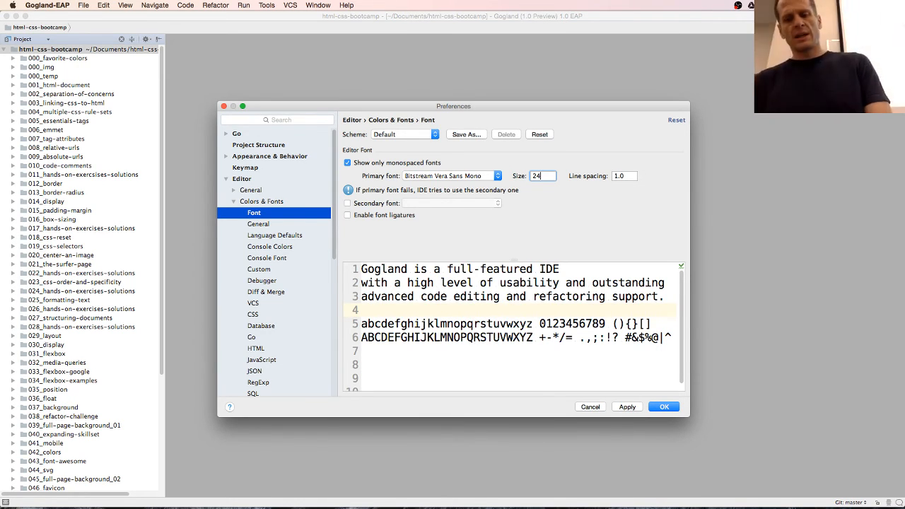
pyautogui.write('18')
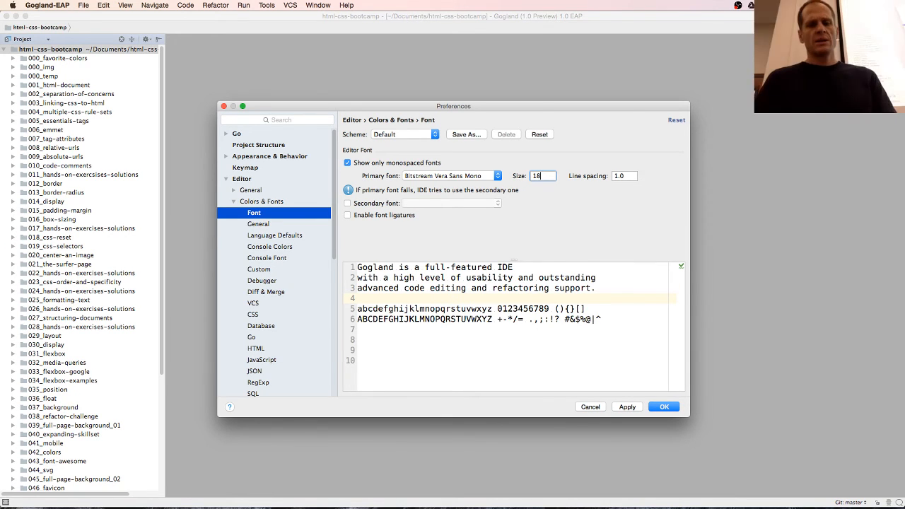
pyautogui.write('24')
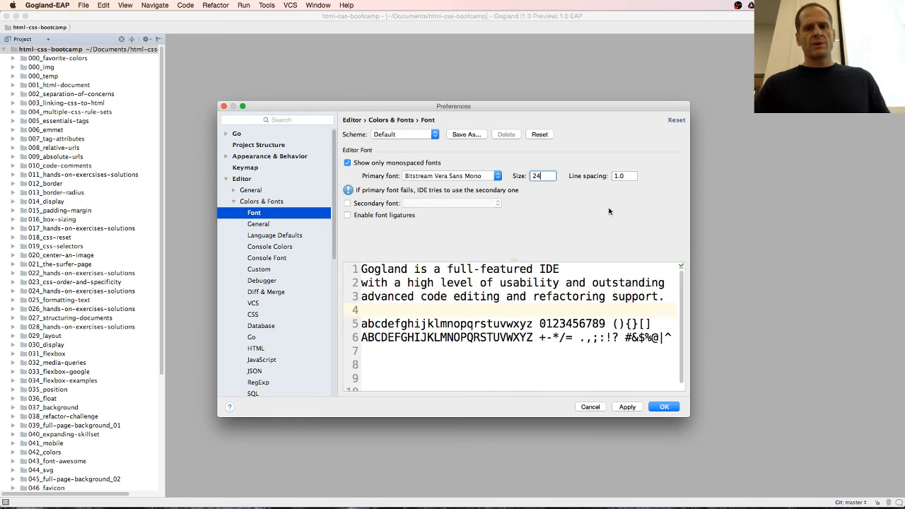
pyautogui.click(663, 406)
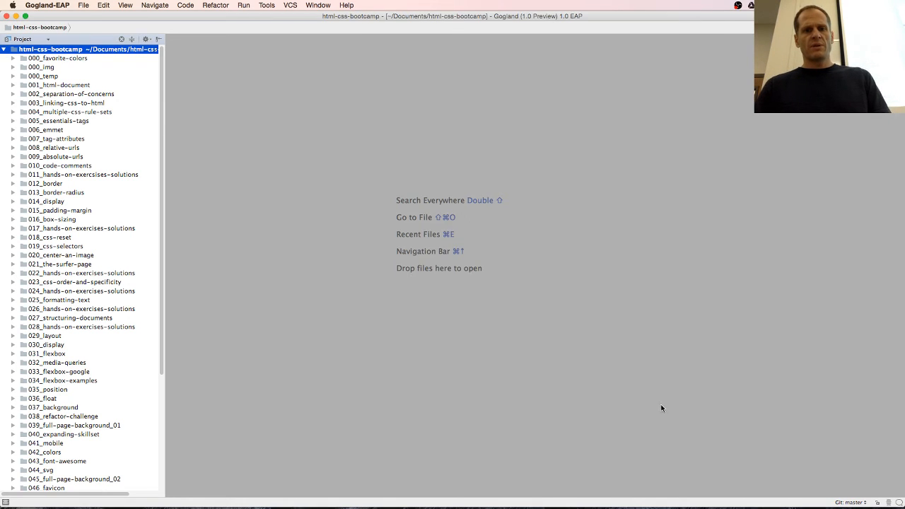
# Expand 000_favorite-colors and open its index.html in the editor
pyautogui.click(58, 58)
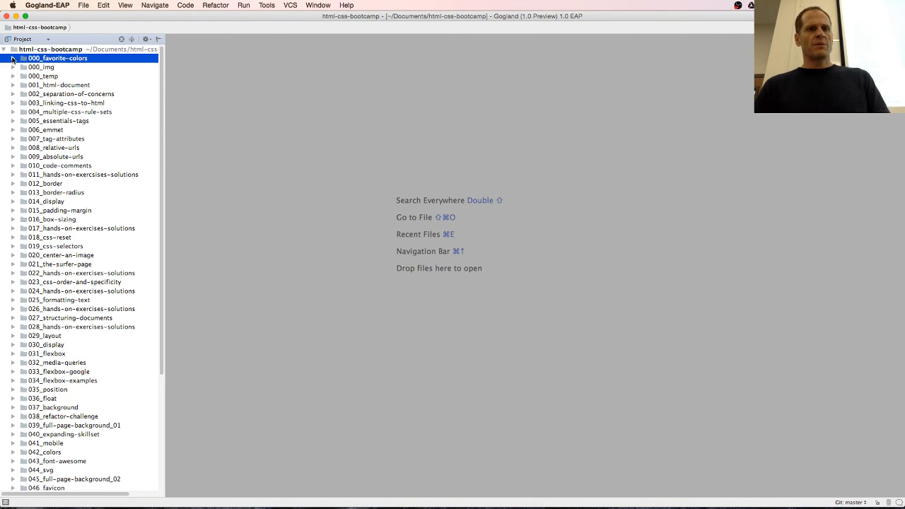
pyautogui.click(13, 58)
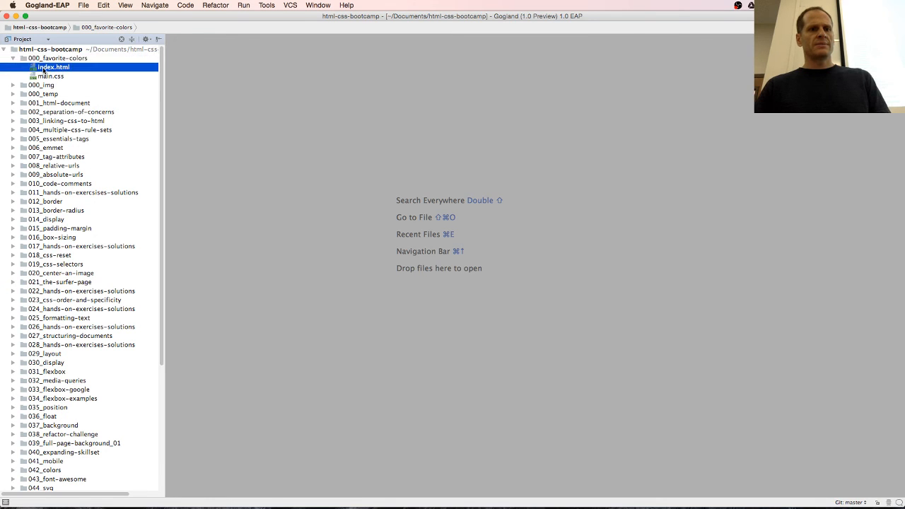
pyautogui.doubleClick(53, 67)
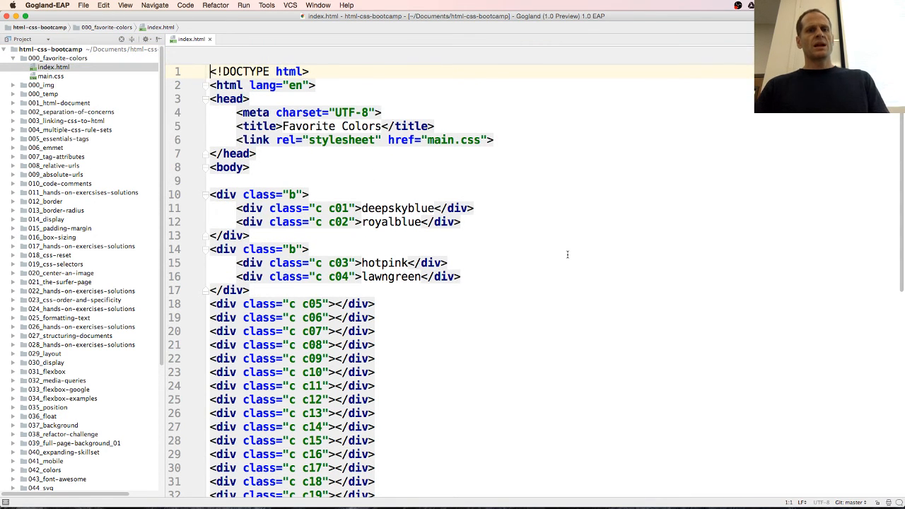